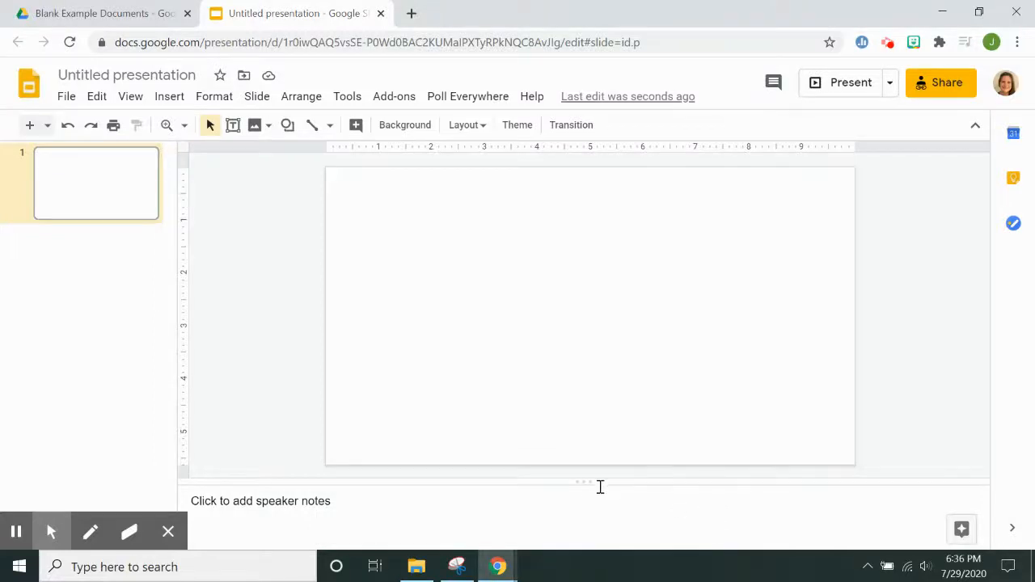
{"action": "mouse_move", "coordinate": [556, 498]}
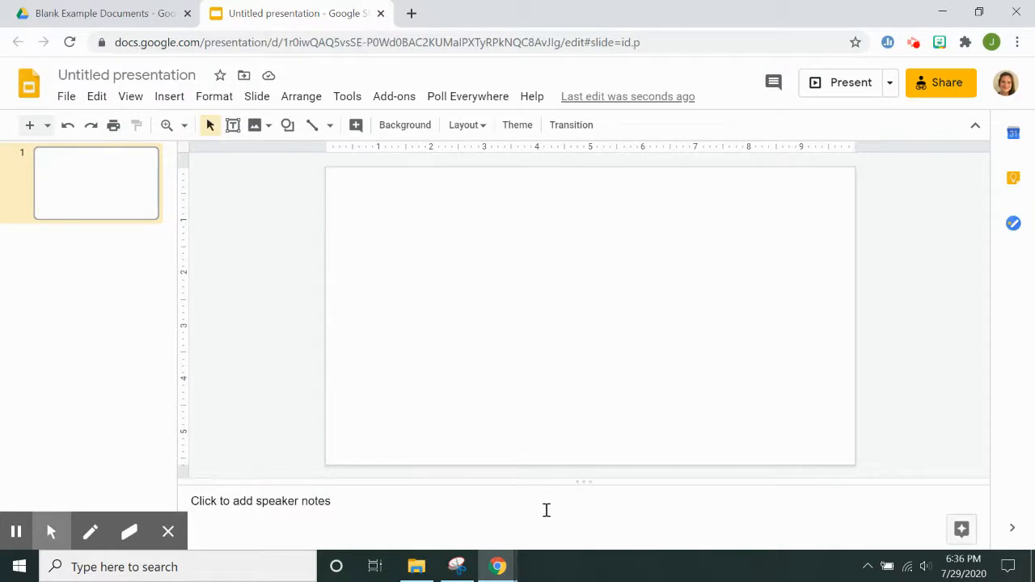
{"action": "mouse_move", "coordinate": [585, 511]}
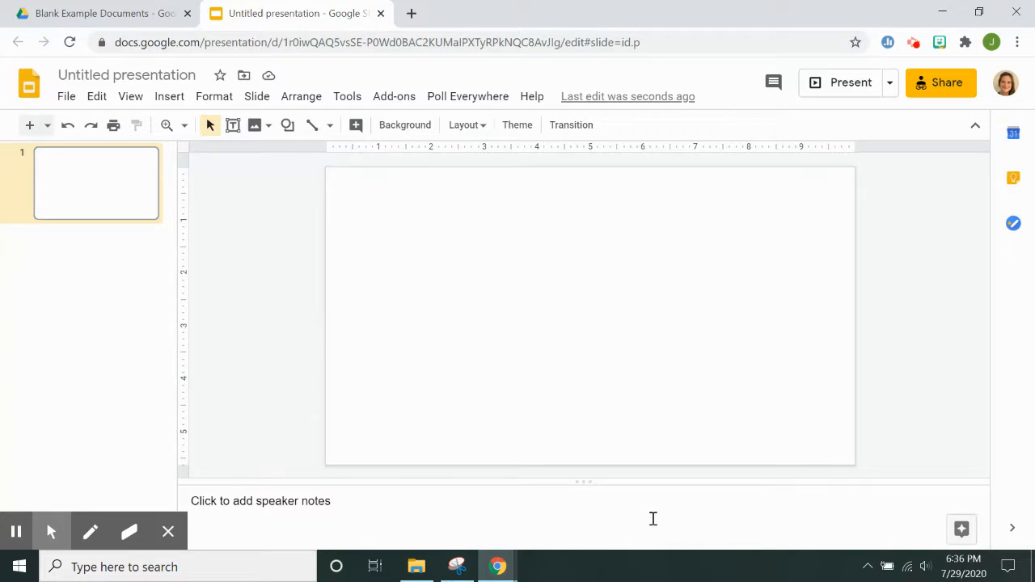
{"action": "mouse_move", "coordinate": [515, 514]}
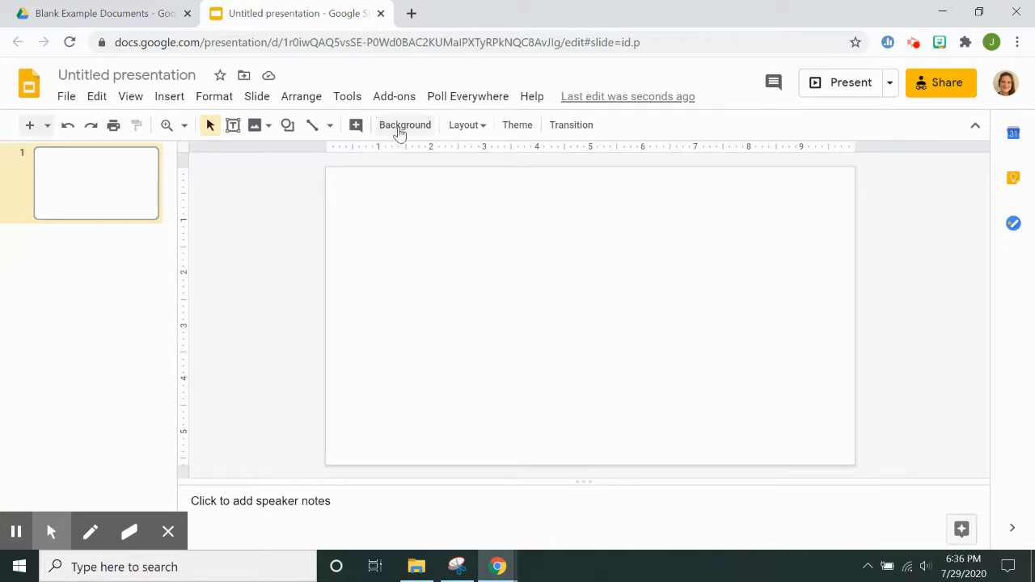
{"action": "mouse_move", "coordinate": [404, 125]}
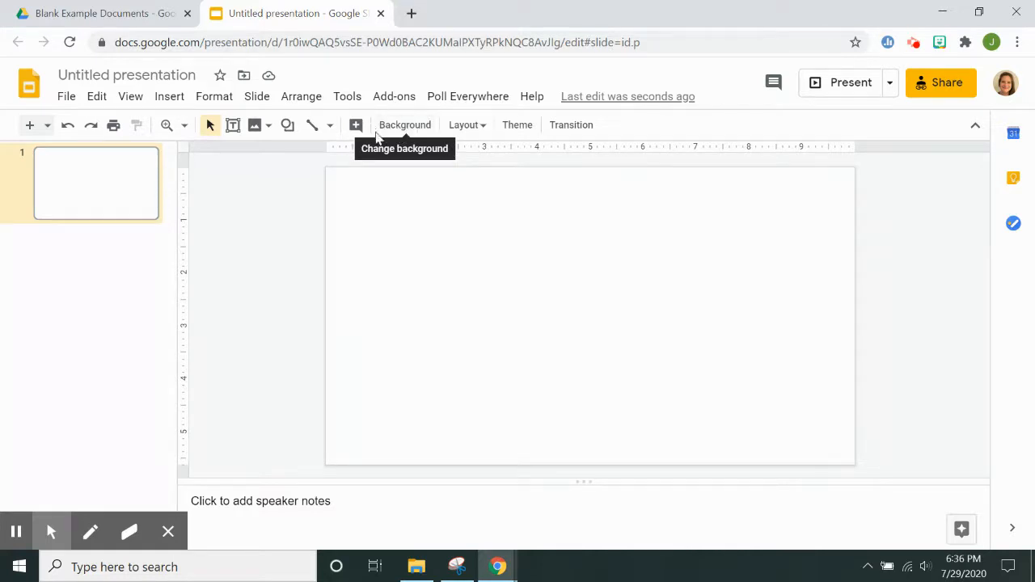
Set the slide background to a light blue wall colour and confirm with Done
{"action": "left_click", "coordinate": [404, 124]}
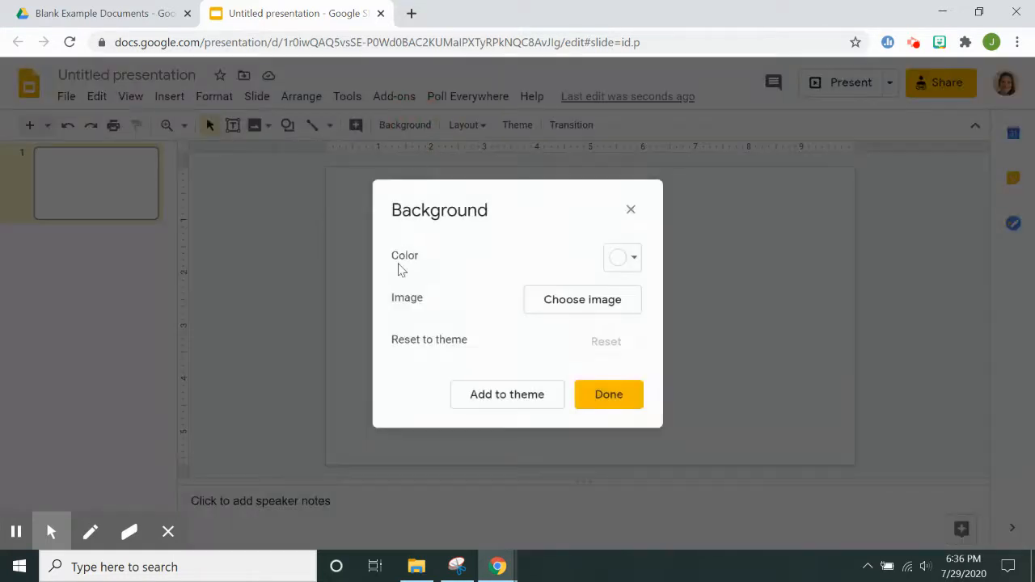
{"action": "left_click", "coordinate": [621, 257]}
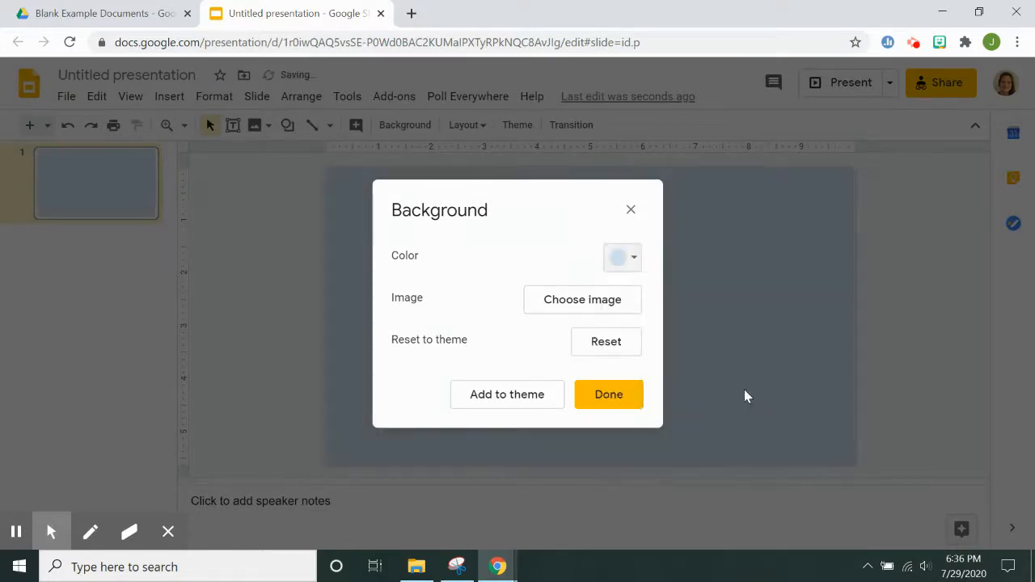
{"action": "left_click", "coordinate": [608, 394]}
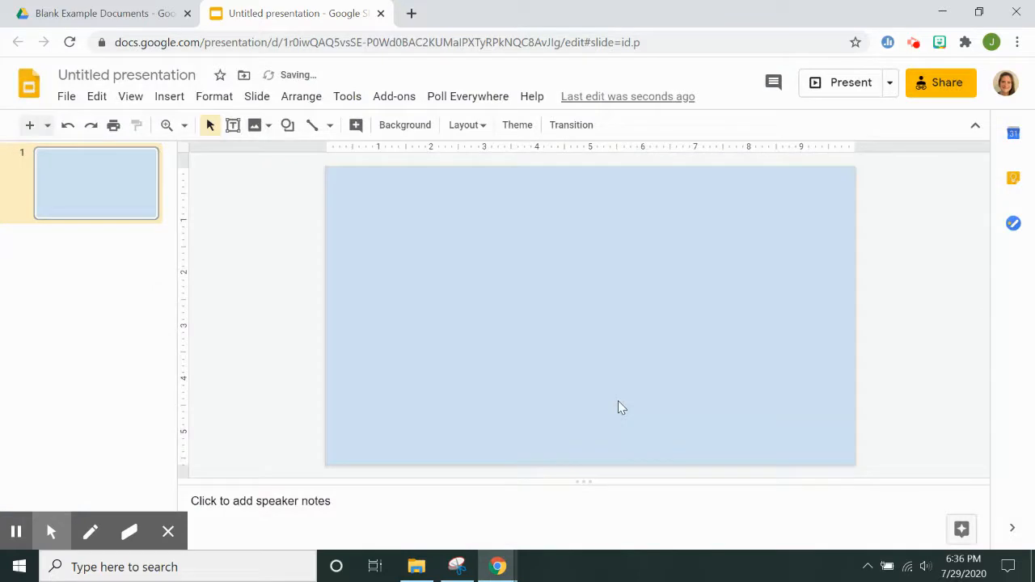
{"action": "mouse_move", "coordinate": [632, 412]}
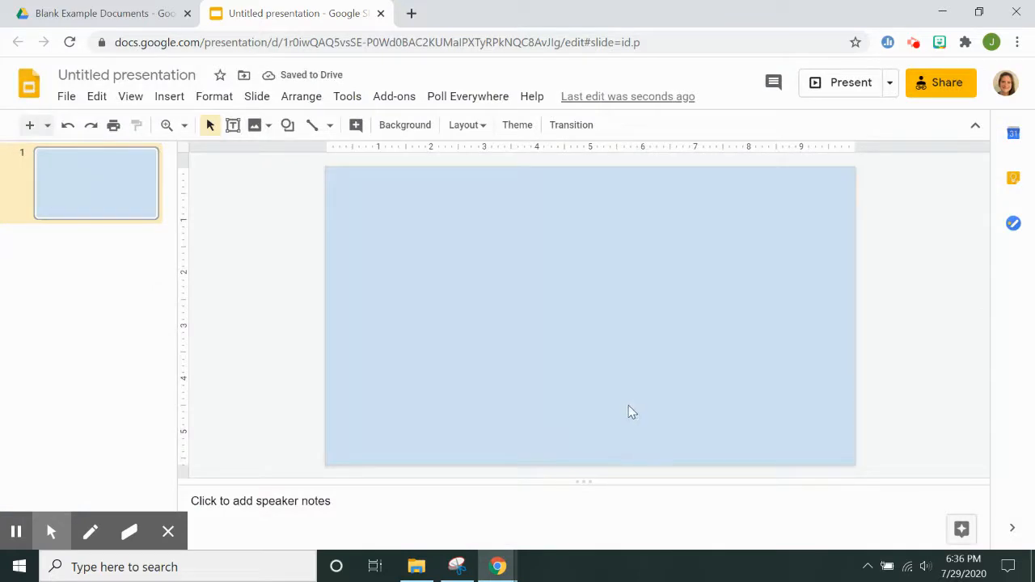
{"action": "mouse_move", "coordinate": [454, 388]}
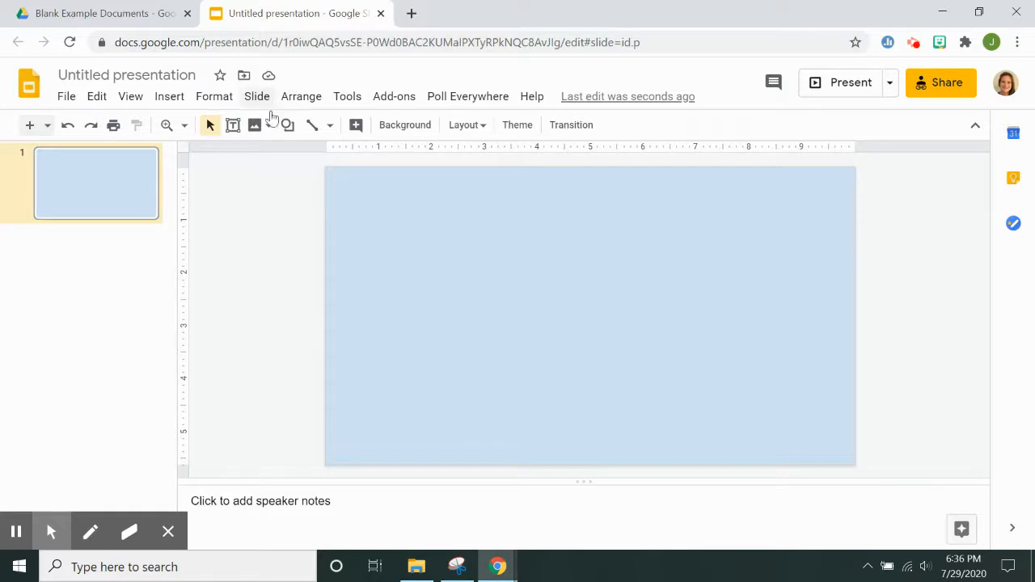
{"action": "mouse_move", "coordinate": [287, 124]}
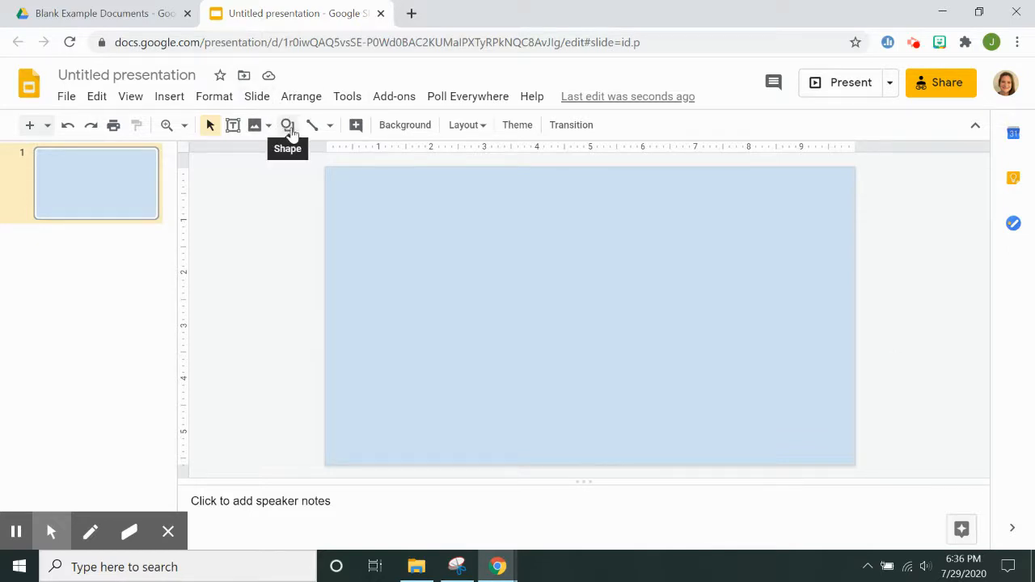
Draw a rectangle spanning the lower part of the slide to the bottom-right edge as the floor
{"action": "left_click", "coordinate": [287, 124]}
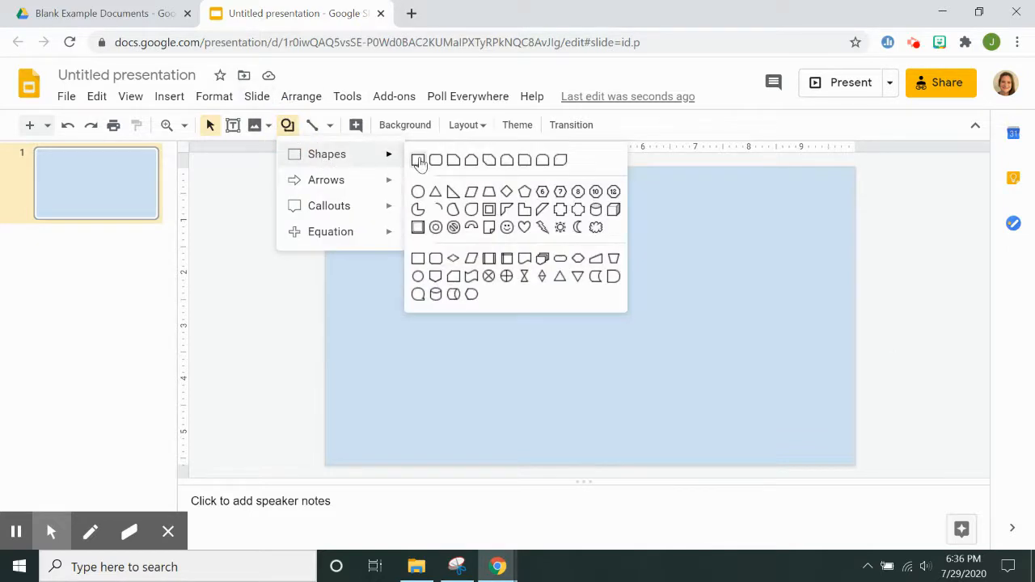
{"action": "left_click", "coordinate": [417, 160]}
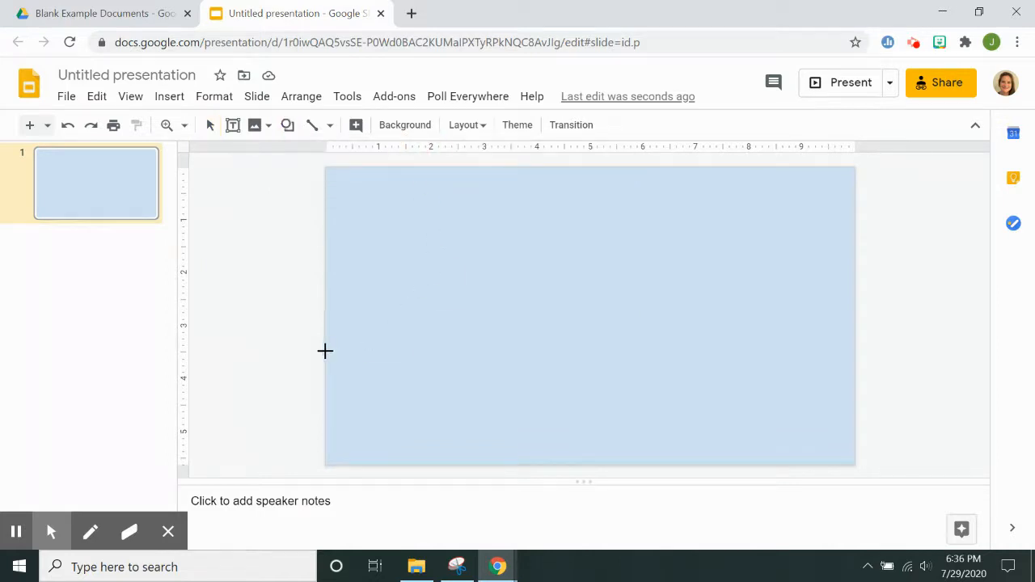
{"action": "left_click_drag", "start_coordinate": [325, 351], "coordinate": [822, 469]}
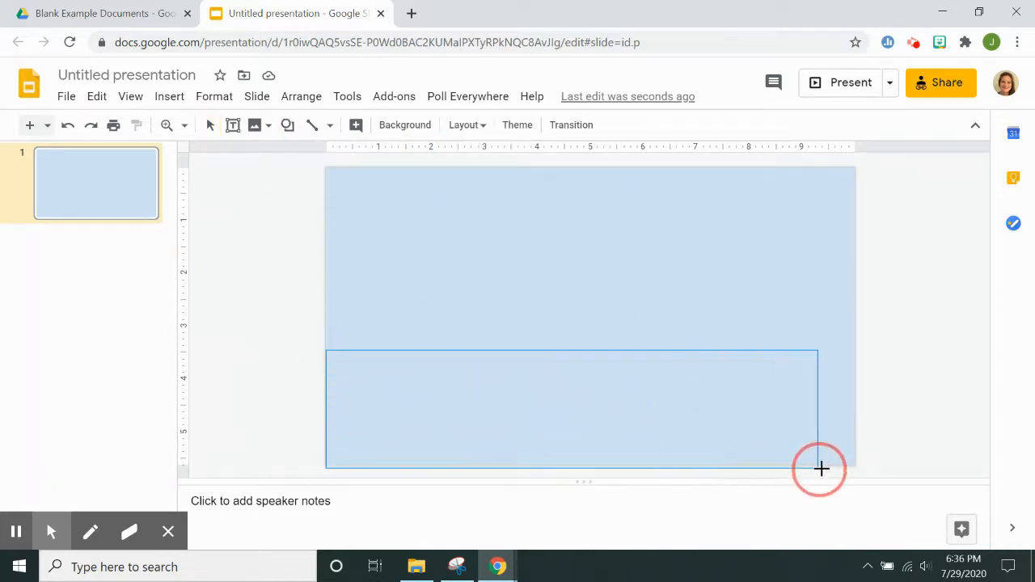
{"action": "left_click_drag", "start_coordinate": [822, 469], "coordinate": [853, 463]}
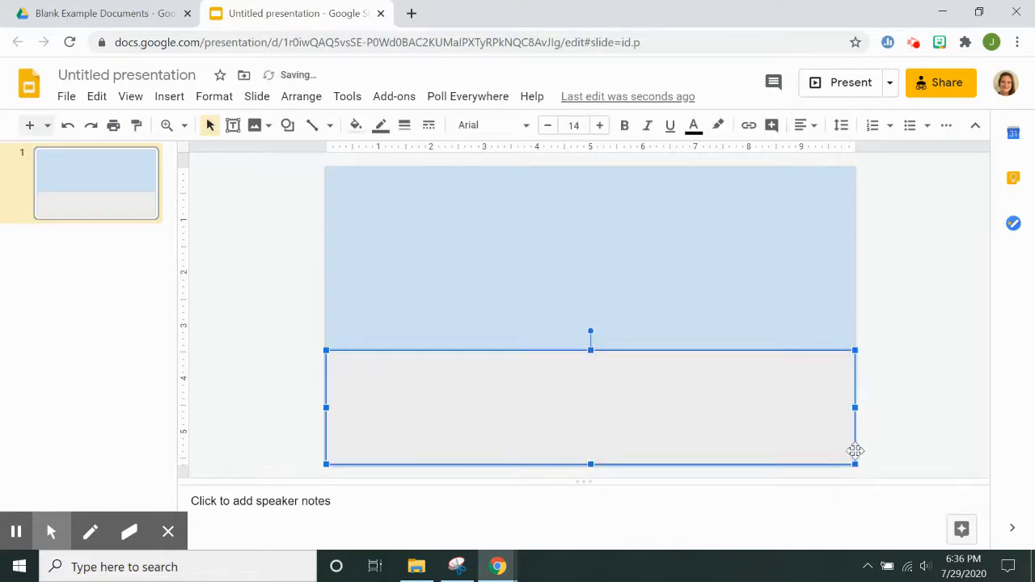
Fill the floor rectangle with a light cream colour
{"action": "left_click", "coordinate": [354, 124]}
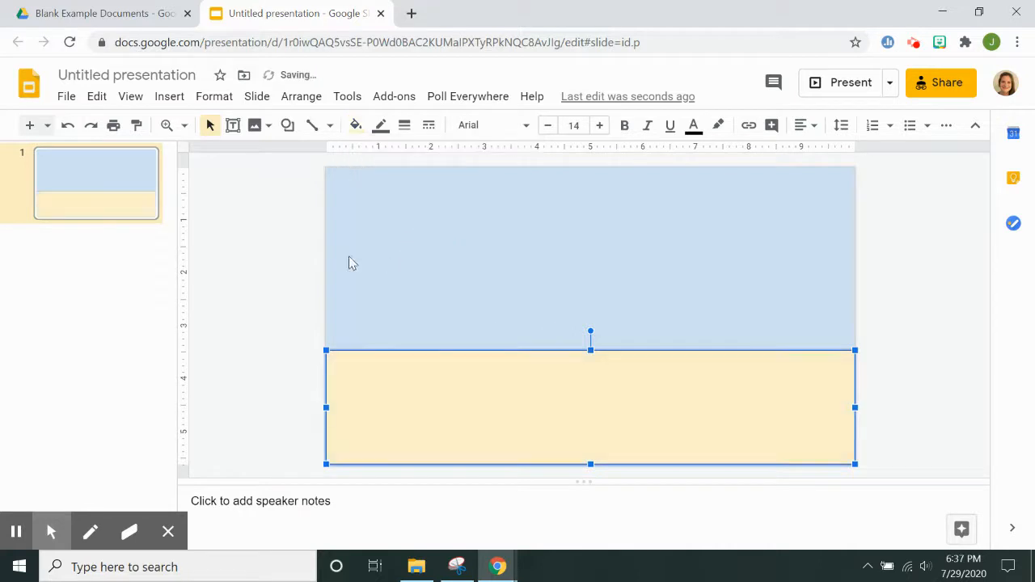
{"action": "mouse_move", "coordinate": [356, 126]}
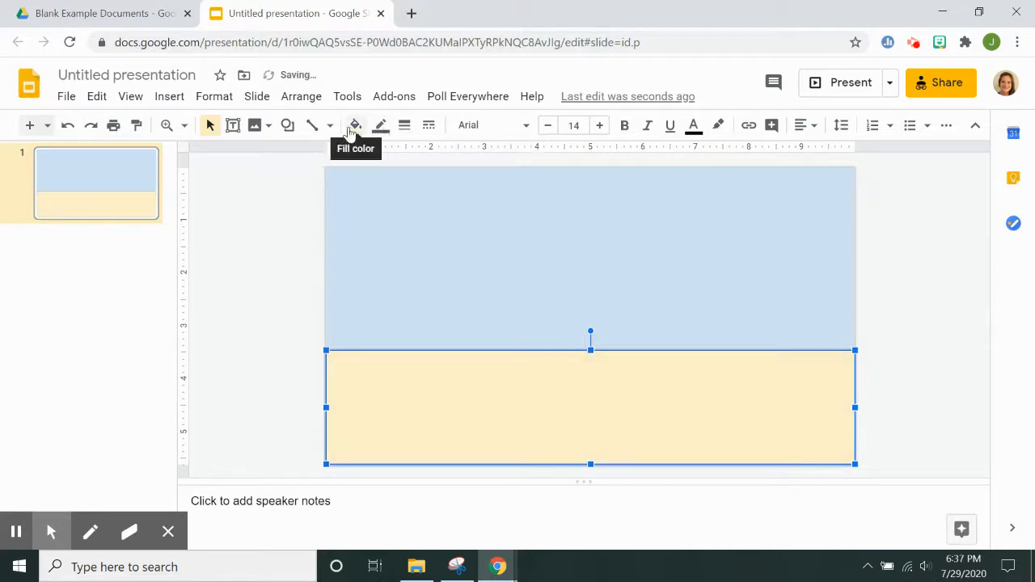
{"action": "mouse_move", "coordinate": [380, 126]}
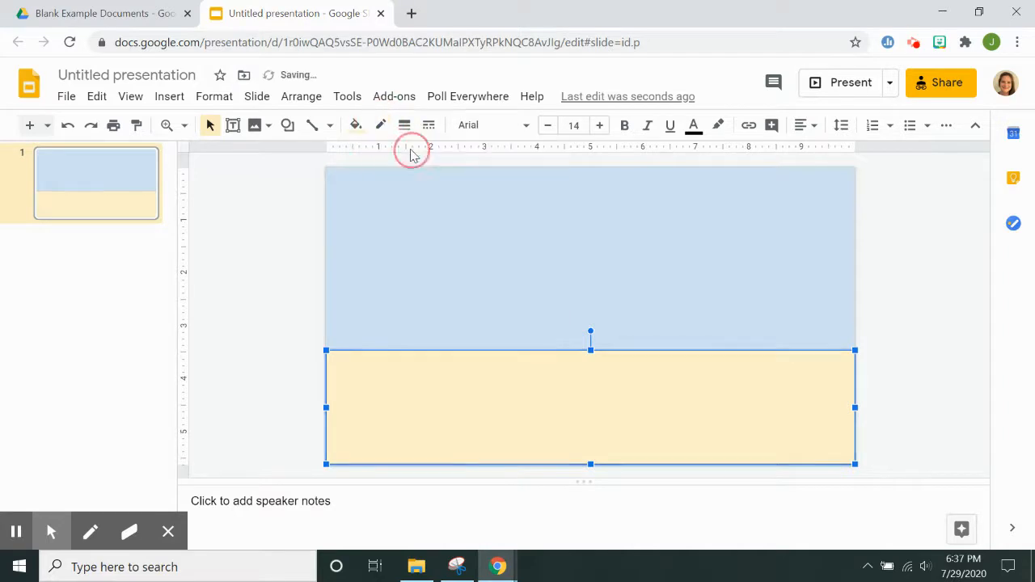
{"action": "left_click", "coordinate": [293, 304]}
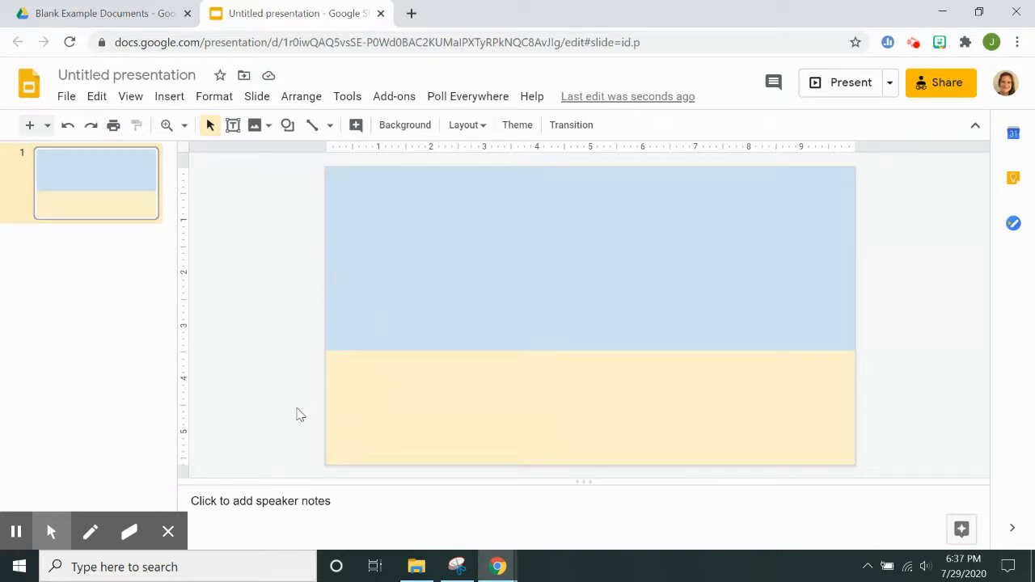
{"action": "mouse_move", "coordinate": [259, 417]}
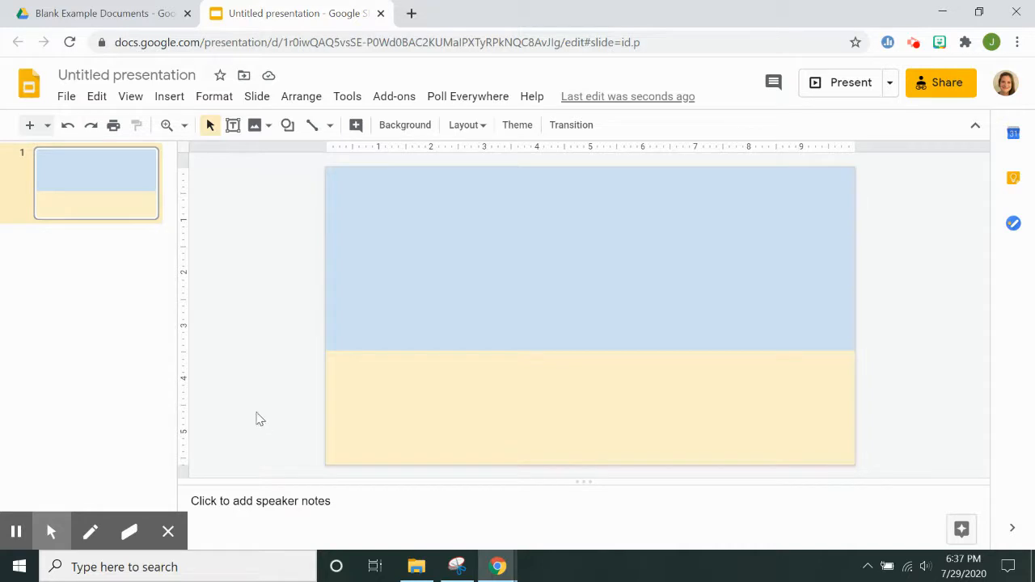
{"action": "mouse_move", "coordinate": [317, 401]}
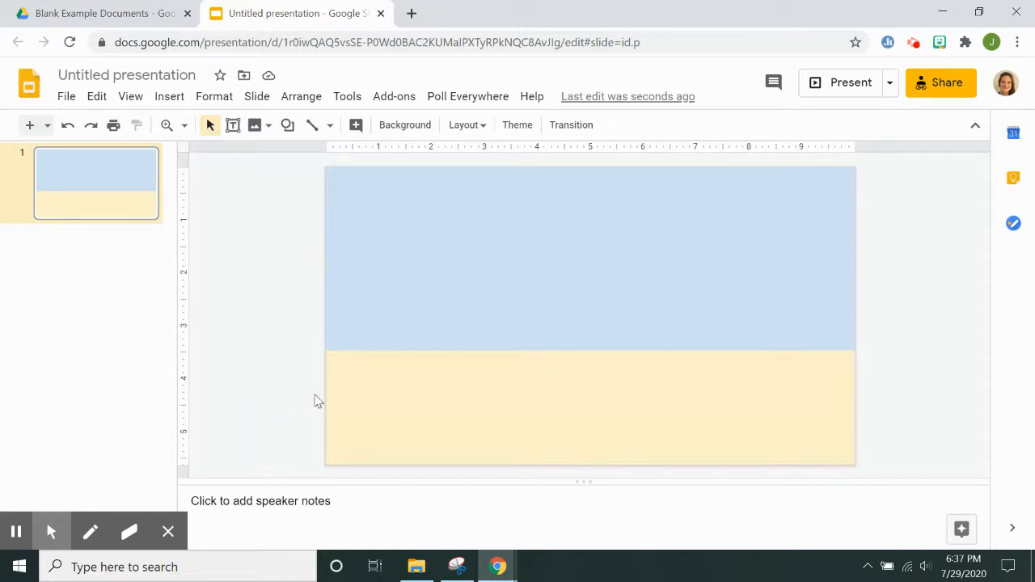
{"action": "mouse_move", "coordinate": [311, 124]}
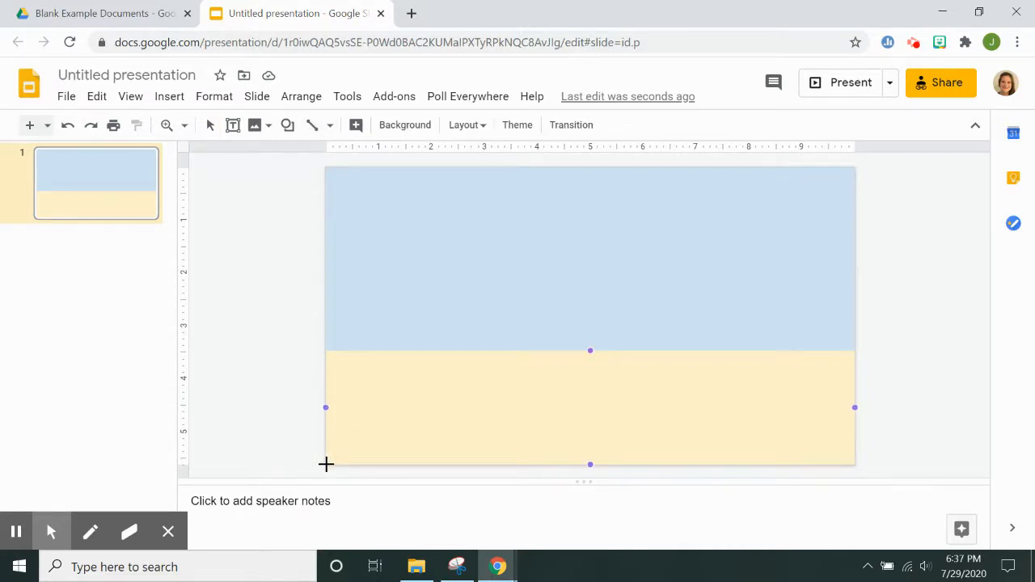
Draw a right triangle from the floor's bottom-left corner up to the floor's top edge
{"action": "left_click", "coordinate": [326, 464]}
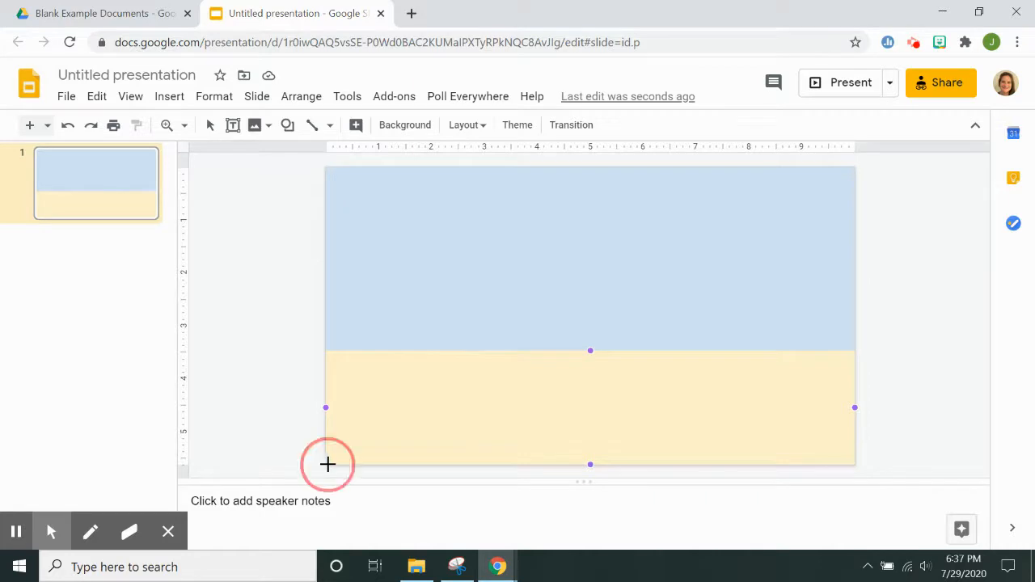
{"action": "left_click_drag", "start_coordinate": [327, 464], "coordinate": [394, 380]}
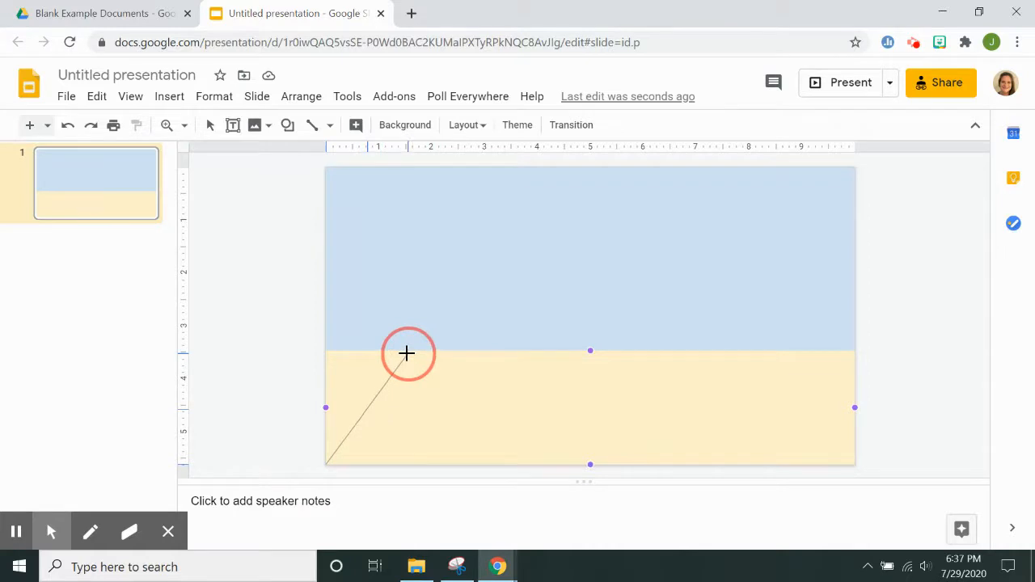
{"action": "mouse_move", "coordinate": [371, 353]}
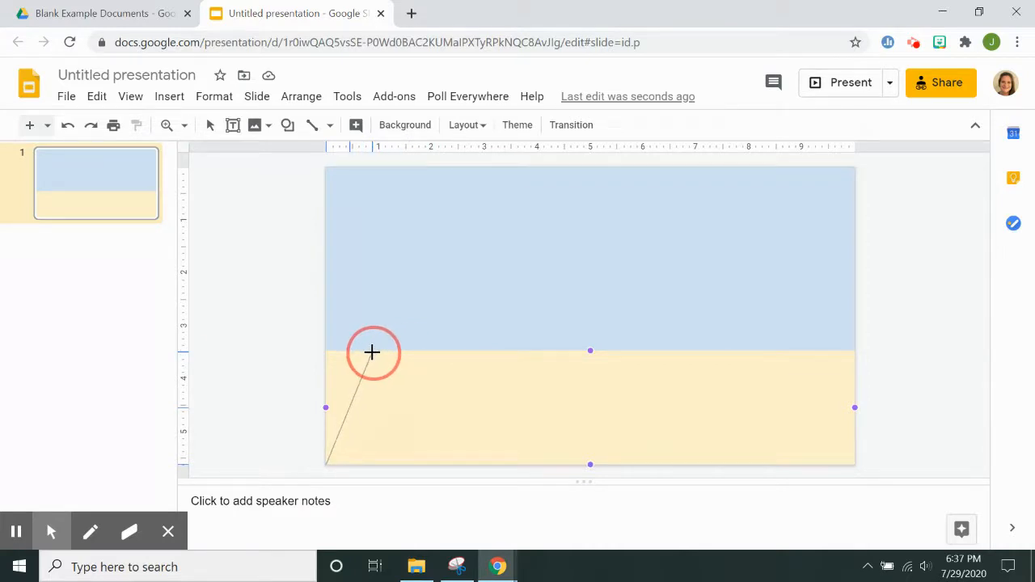
{"action": "left_click_drag", "start_coordinate": [372, 353], "coordinate": [495, 362]}
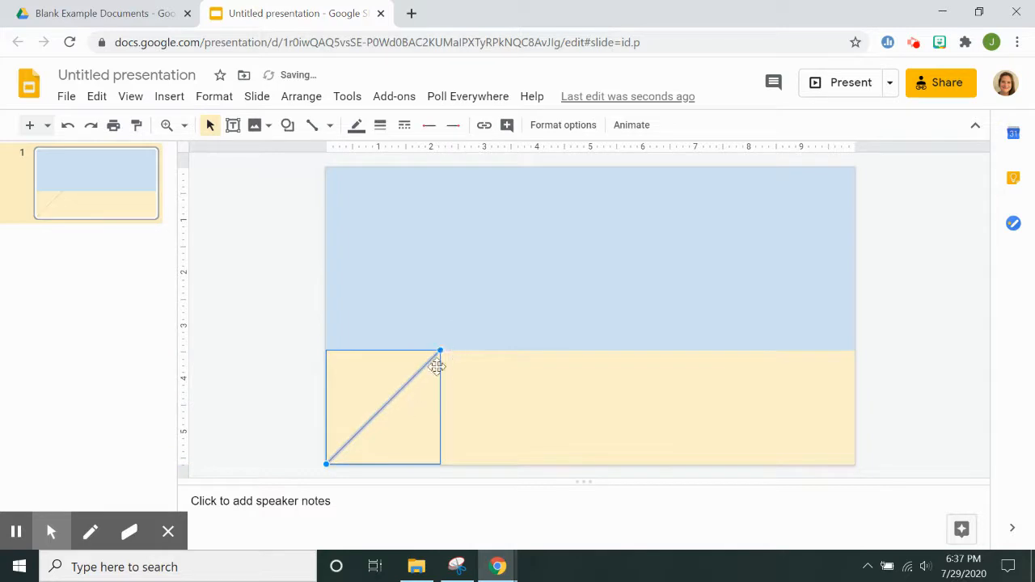
{"action": "left_click", "coordinate": [291, 385]}
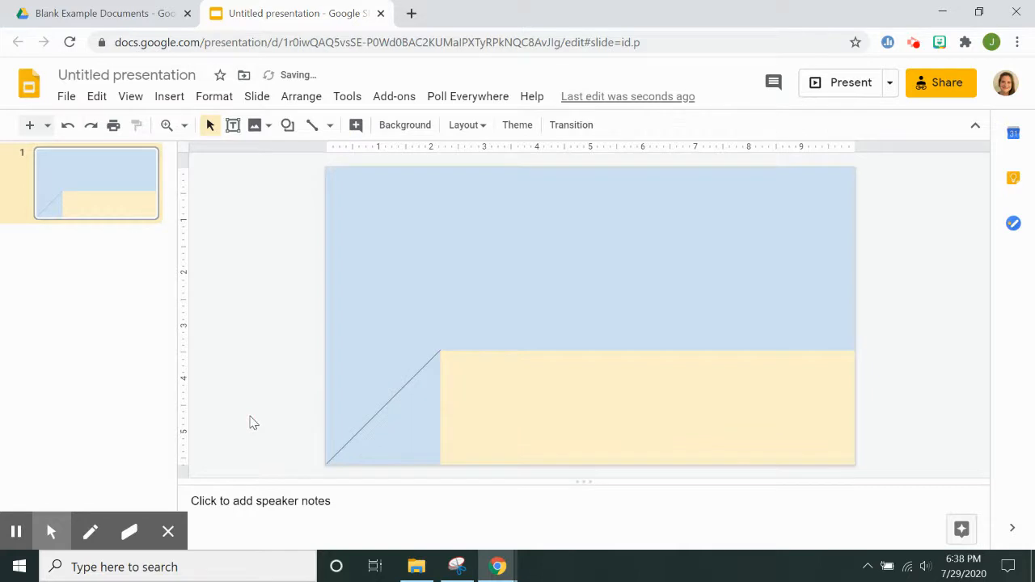
Fill the corner triangle with the wall's light blue to notch the floor diagonally
{"action": "left_click", "coordinate": [288, 125]}
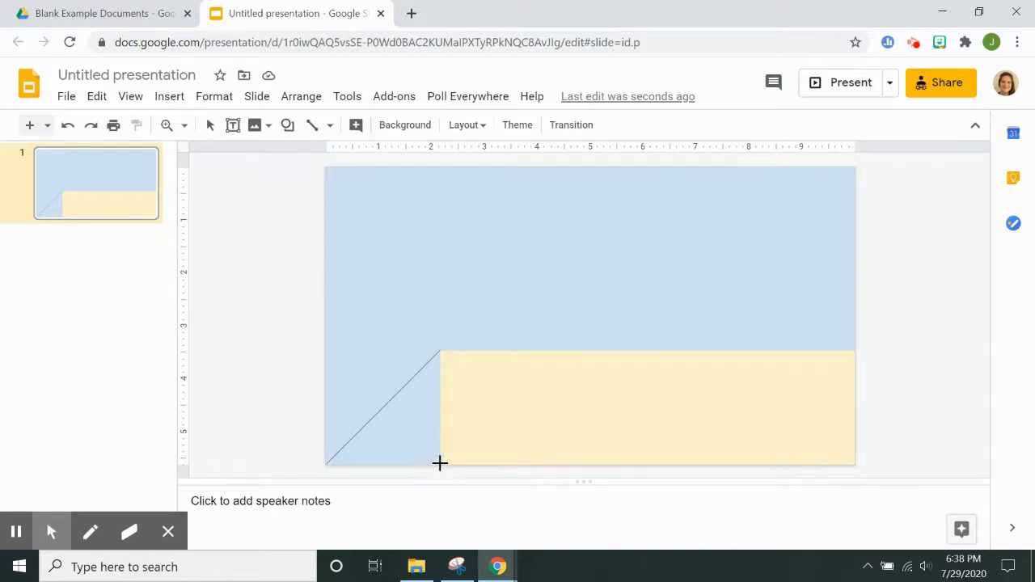
Draw a second right triangle over the floor's left corner and flip it horizontally
{"action": "left_click", "coordinate": [440, 463]}
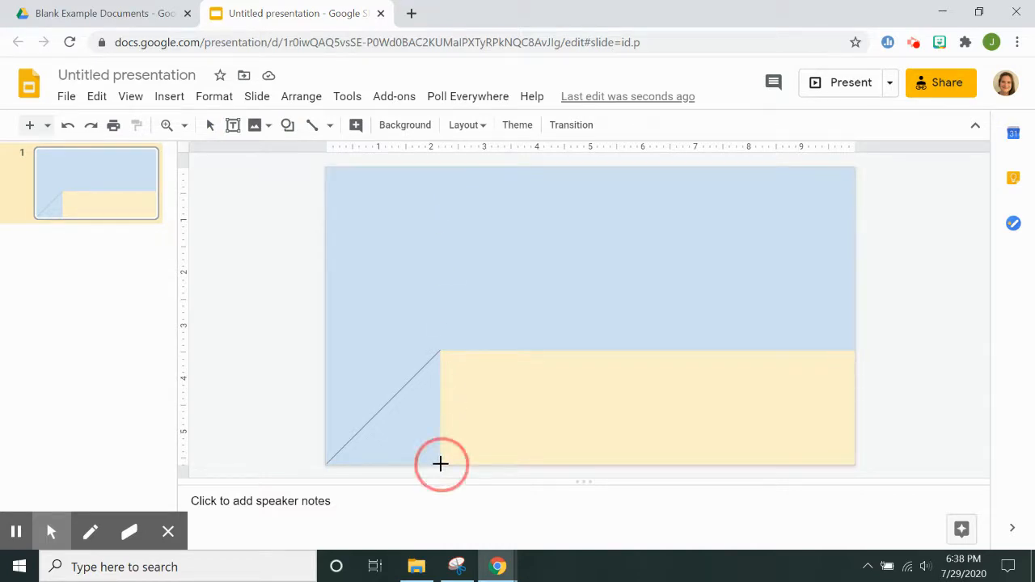
{"action": "left_click_drag", "start_coordinate": [439, 466], "coordinate": [326, 371]}
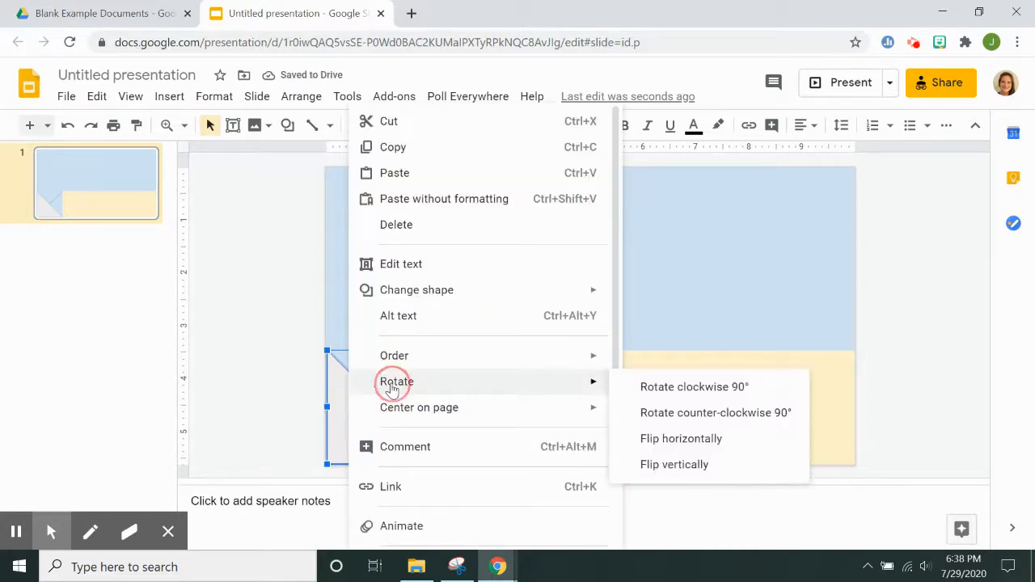
{"action": "mouse_move", "coordinate": [689, 438]}
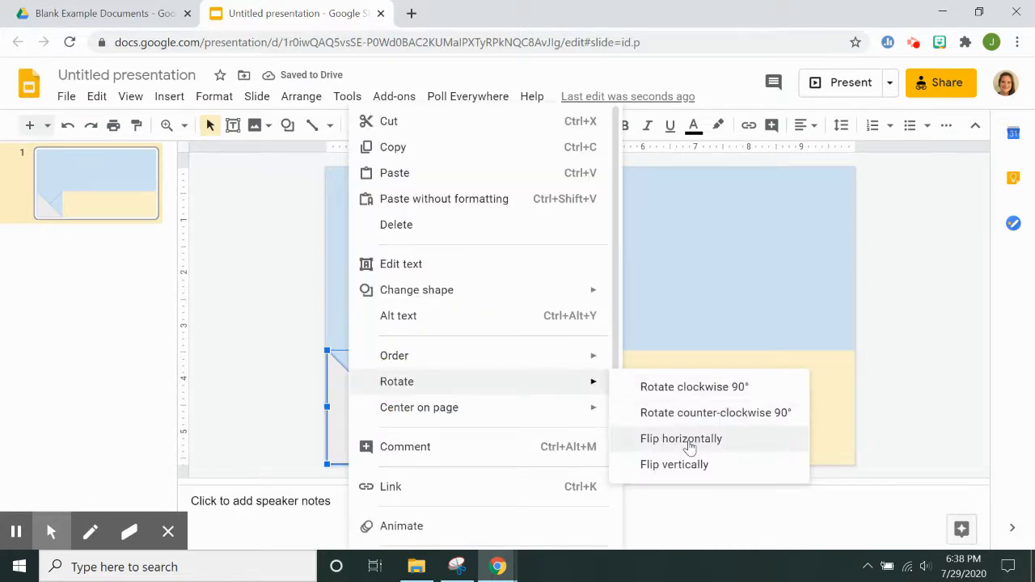
{"action": "left_click", "coordinate": [680, 438]}
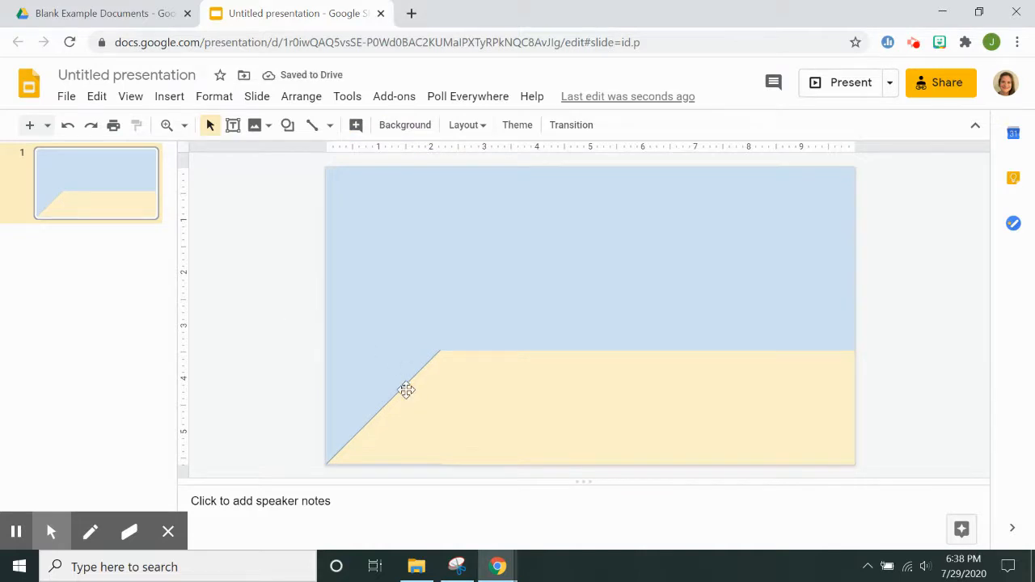
{"action": "mouse_move", "coordinate": [291, 107]}
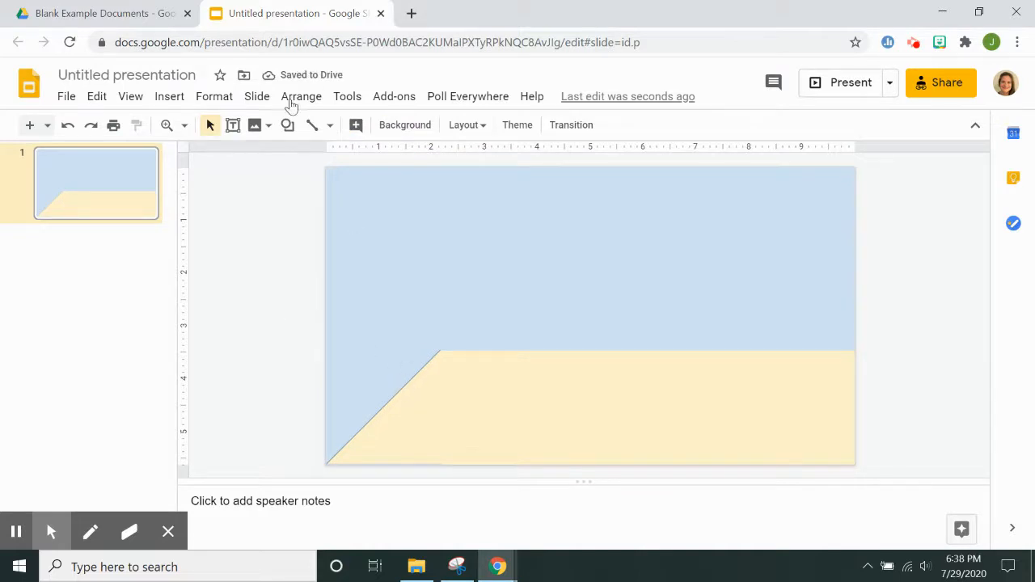
Select the sloped floor triangle along its top edge and switch to the Line tool for the border
{"action": "left_click", "coordinate": [451, 353]}
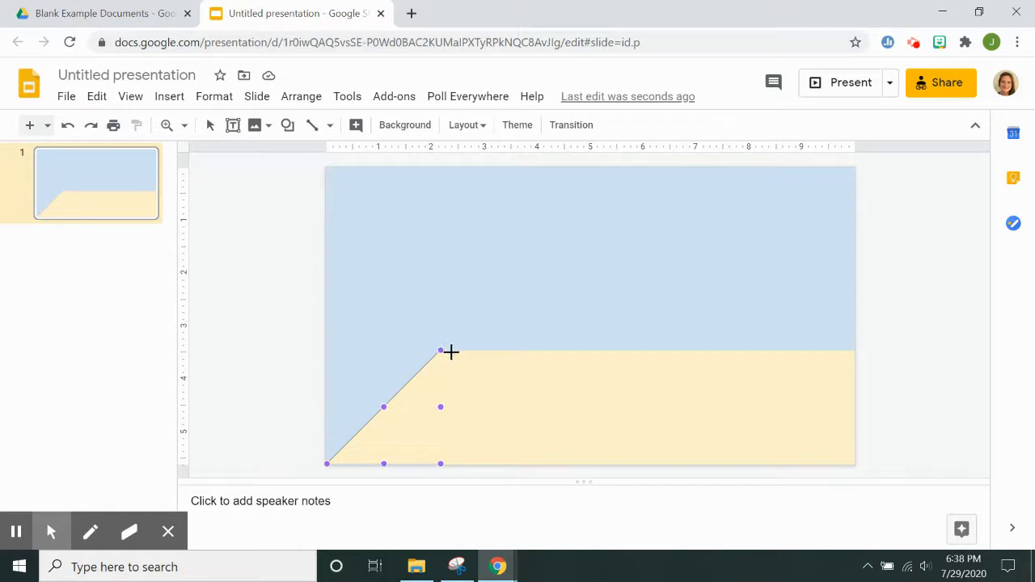
{"action": "left_click", "coordinate": [440, 351]}
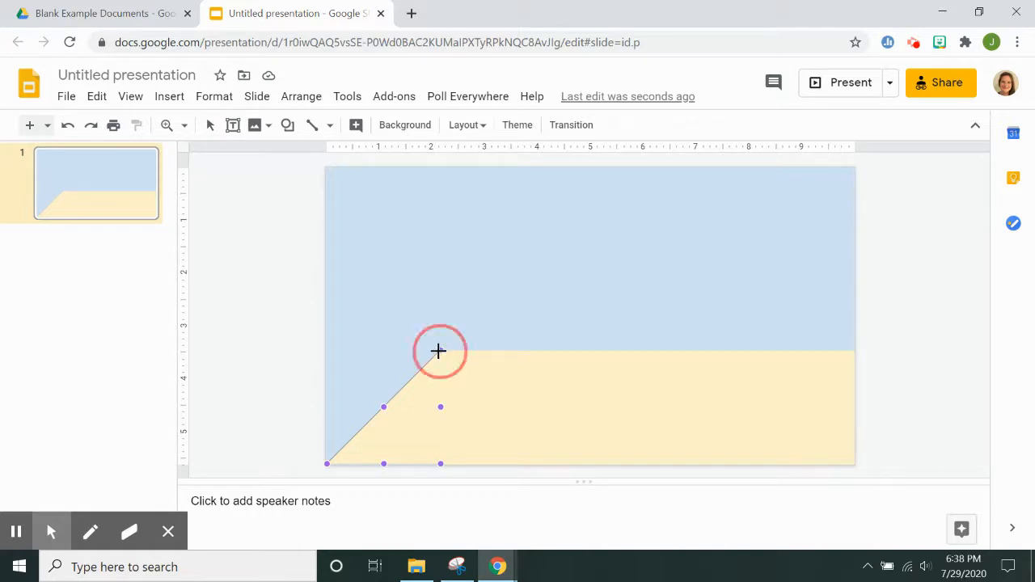
{"action": "left_click_drag", "start_coordinate": [439, 351], "coordinate": [838, 358]}
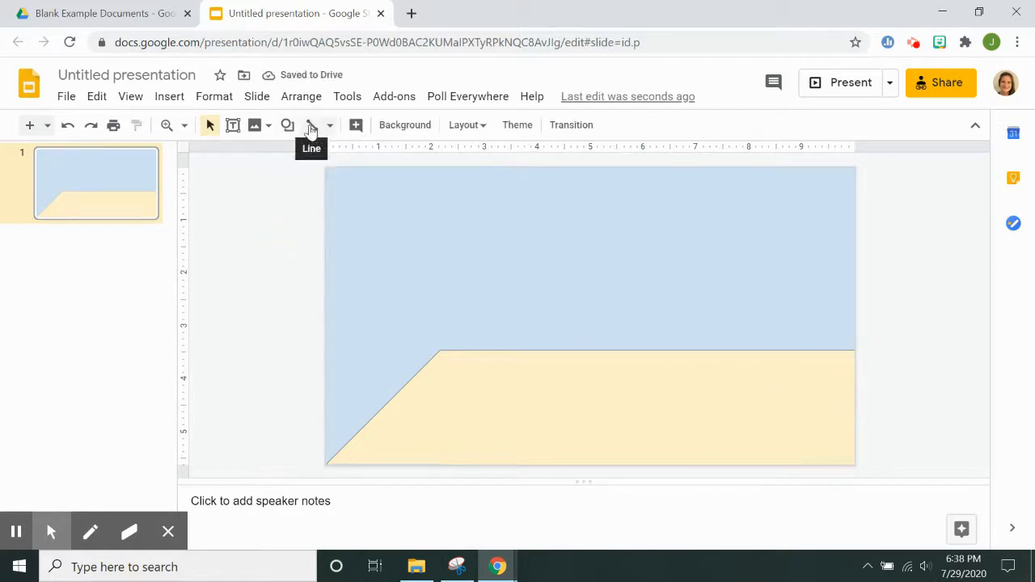
{"action": "left_click", "coordinate": [311, 125]}
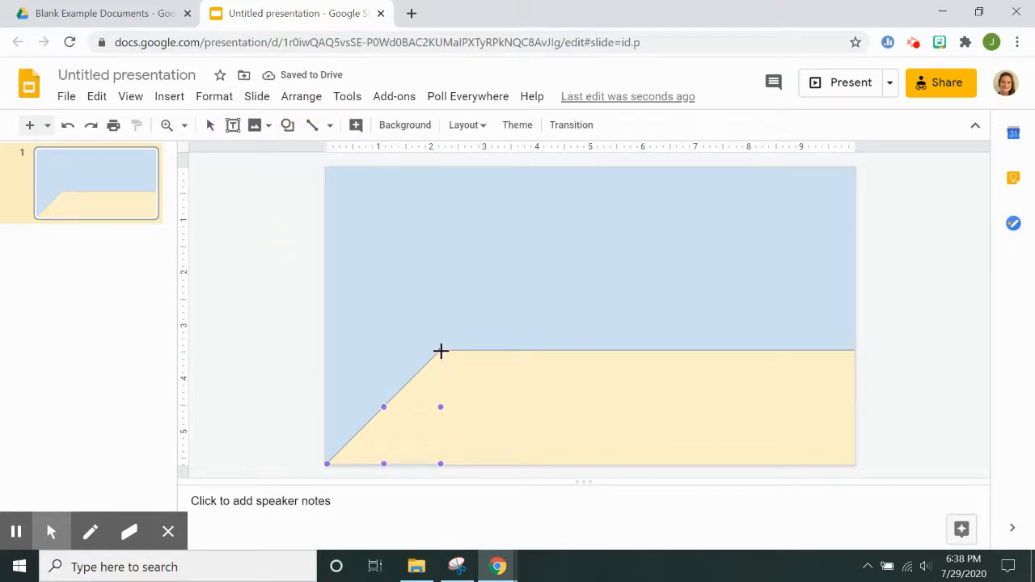